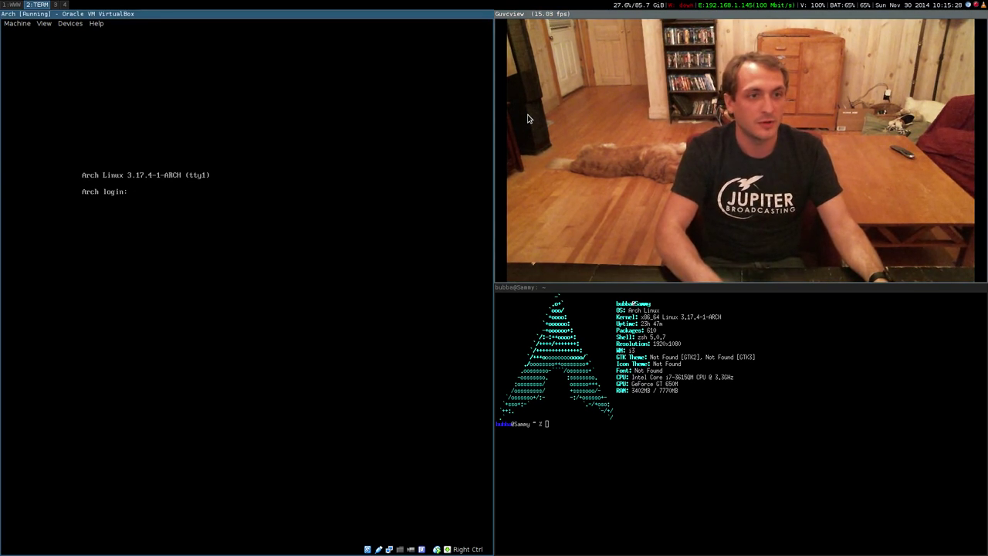
# Log in as root and list the block devices with lsblk.
pyautogui.write('root')
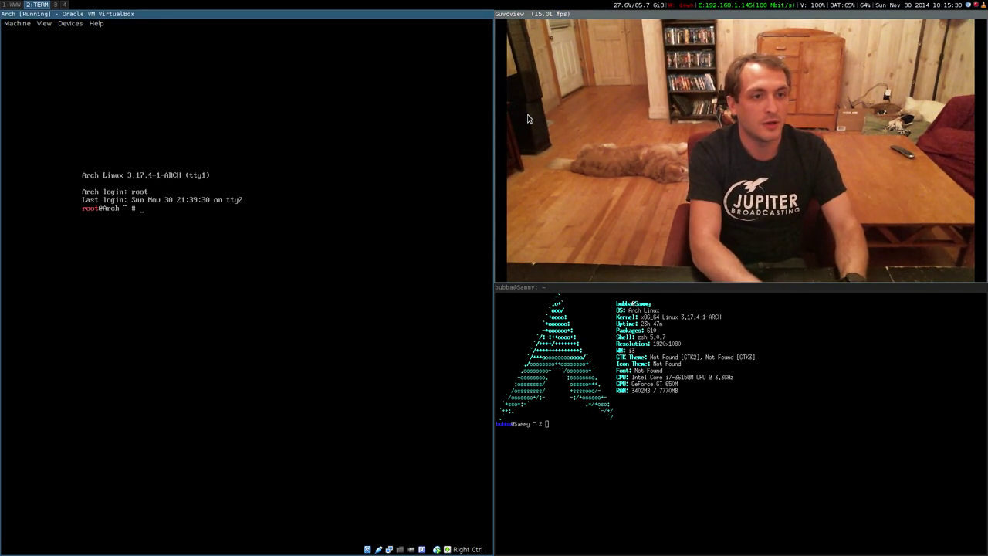
pyautogui.write('lsblk')
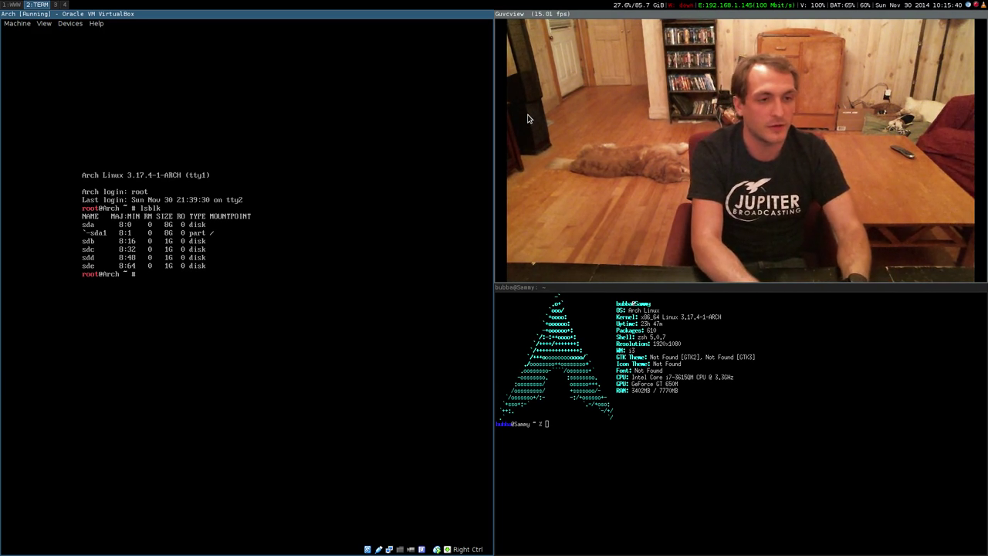
# Format /dev/sdb as a Btrfs filesystem labelled TheFool with mkfs.btrfs -f.
pyautogui.write('mkfs.')
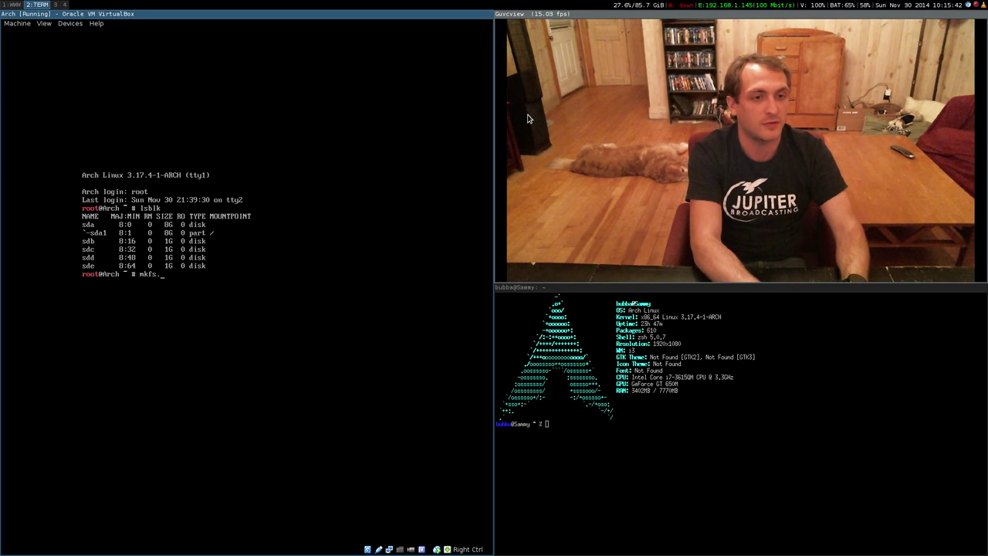
pyautogui.write('btrfs -L "ThePool')
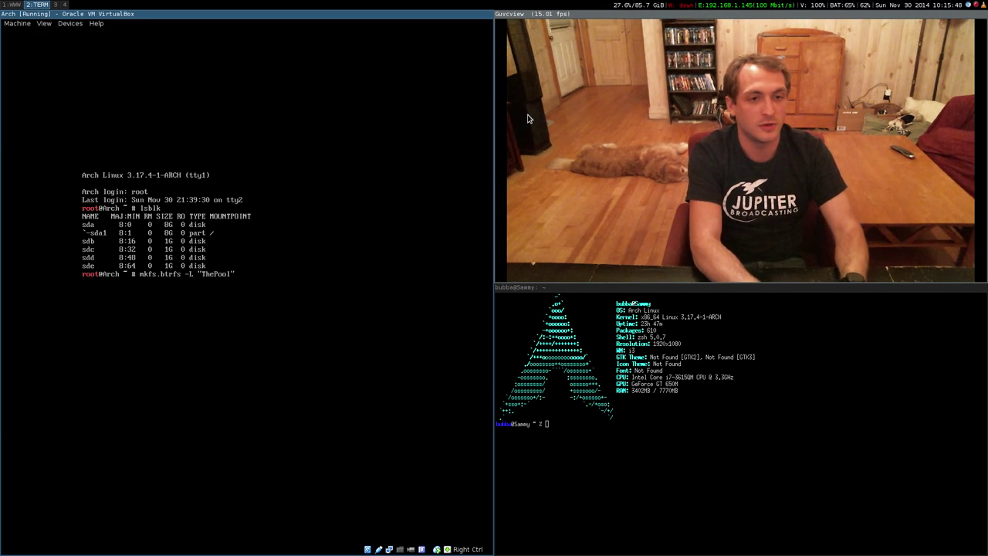
pyautogui.write('/devsdb')
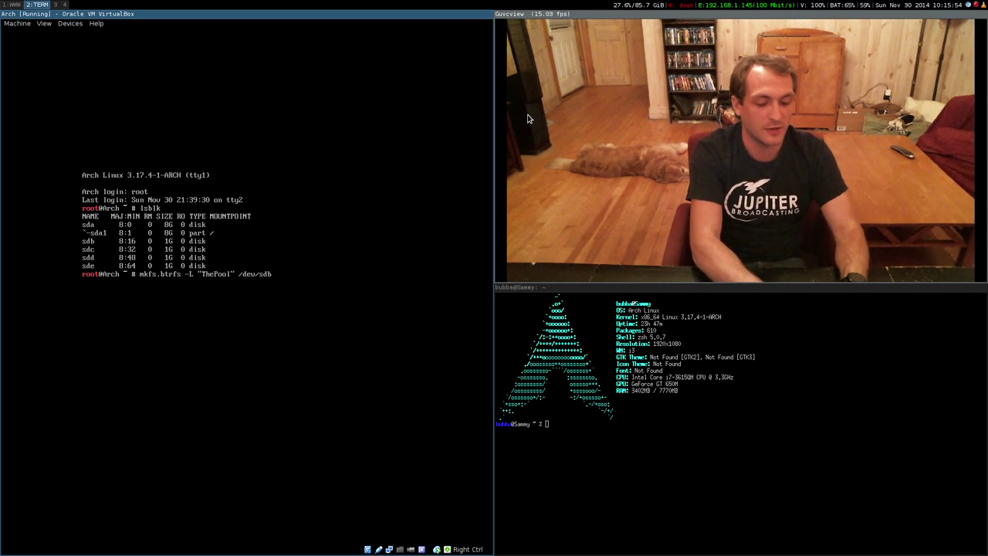
pyautogui.write('-f')
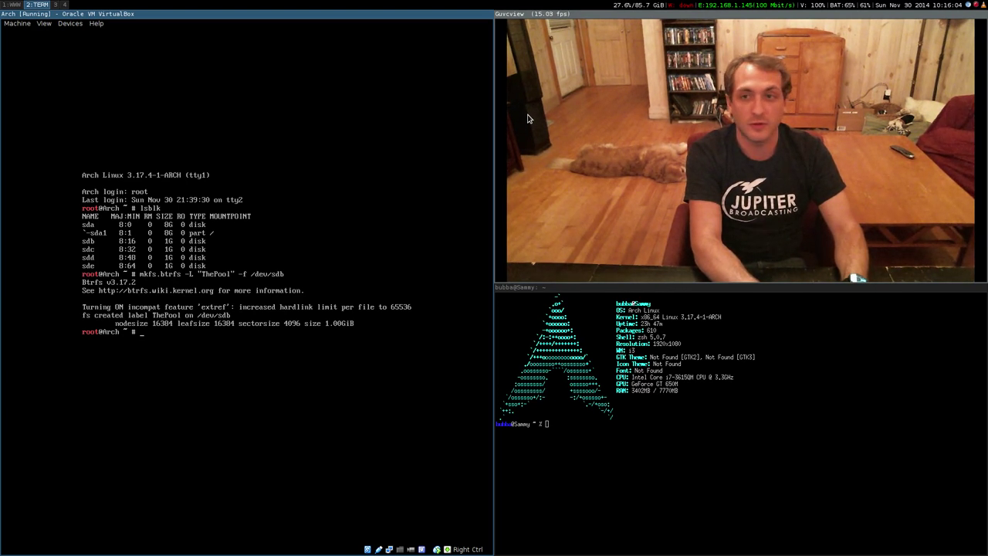
# Mount /dev/sdb at /mnt/ThePool and create the ThePool subvolume inside it.
pyautogui.write('mount /dev/sdb /mnt/ThePool')
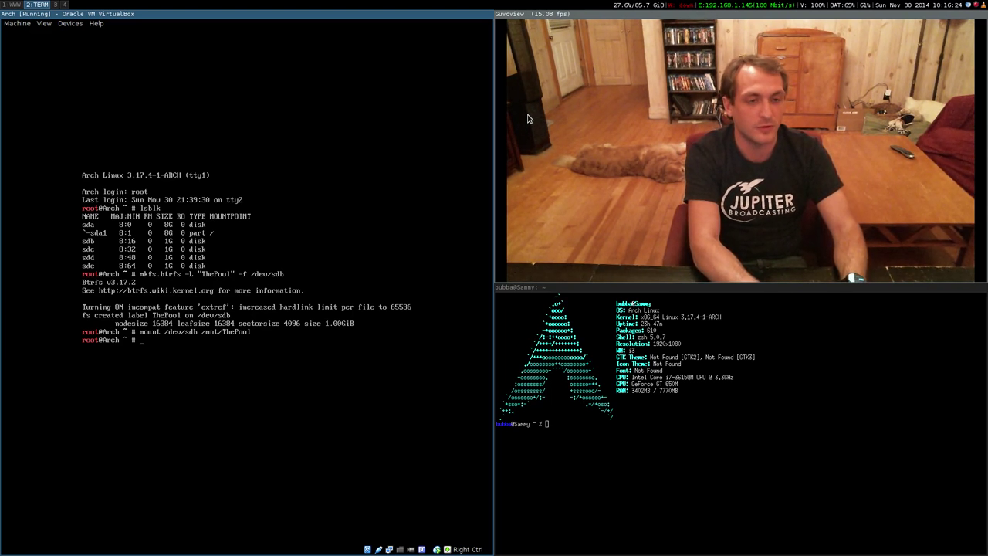
pyautogui.write('btrfs subvolume create')
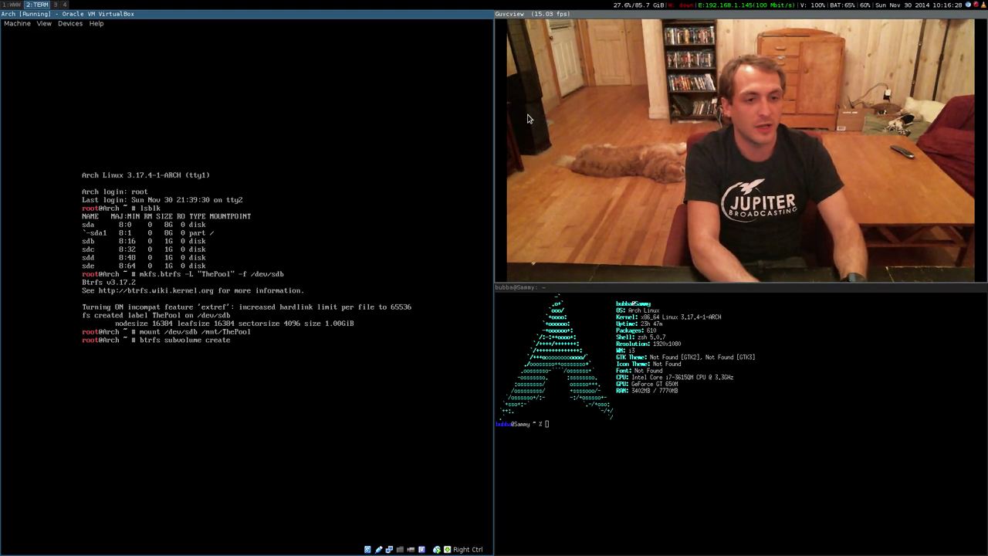
pyautogui.write('ThePool')
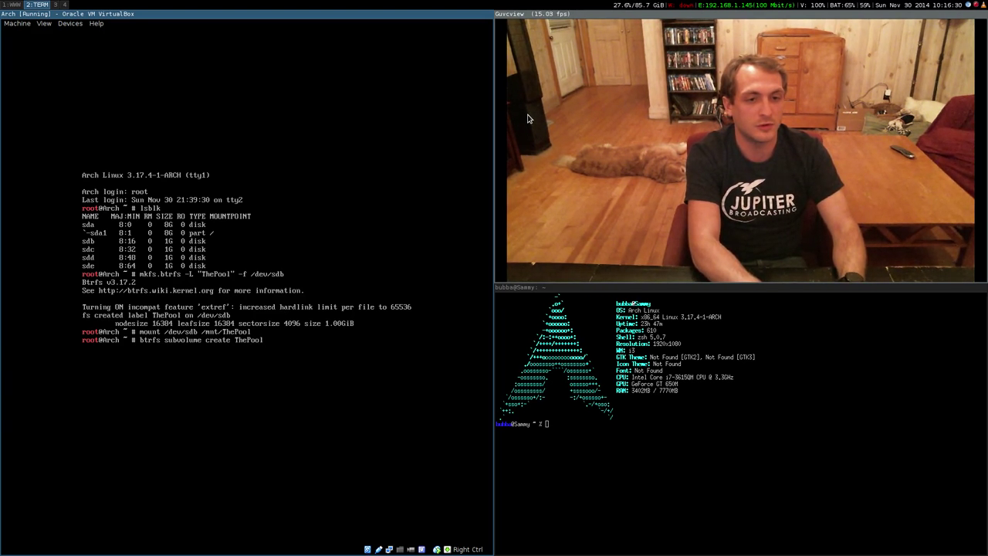
pyautogui.press('Return')
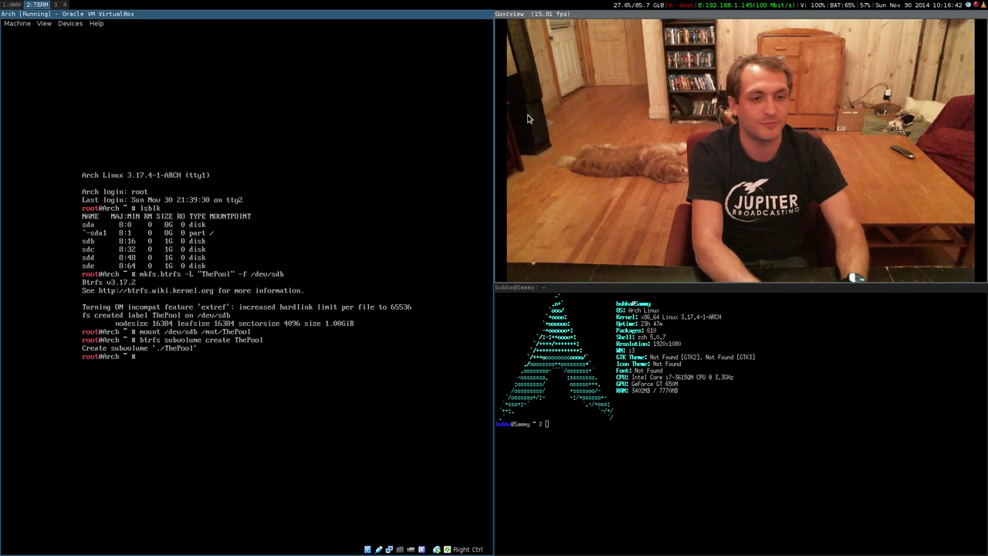
# Leave the mount point and unmount /mnt/ThePool again.
pyautogui.write('cd /mnt/ThePool')
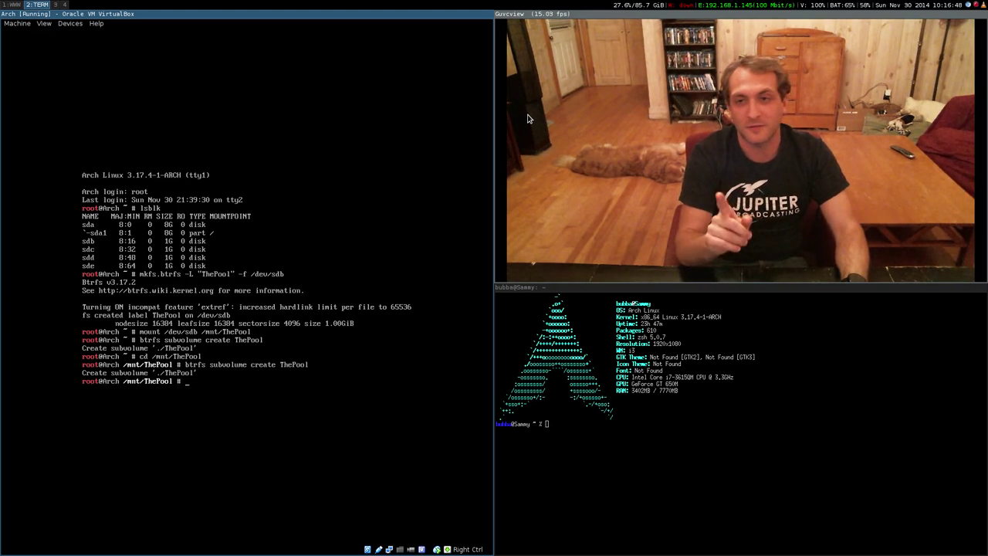
pyautogui.write('cd')
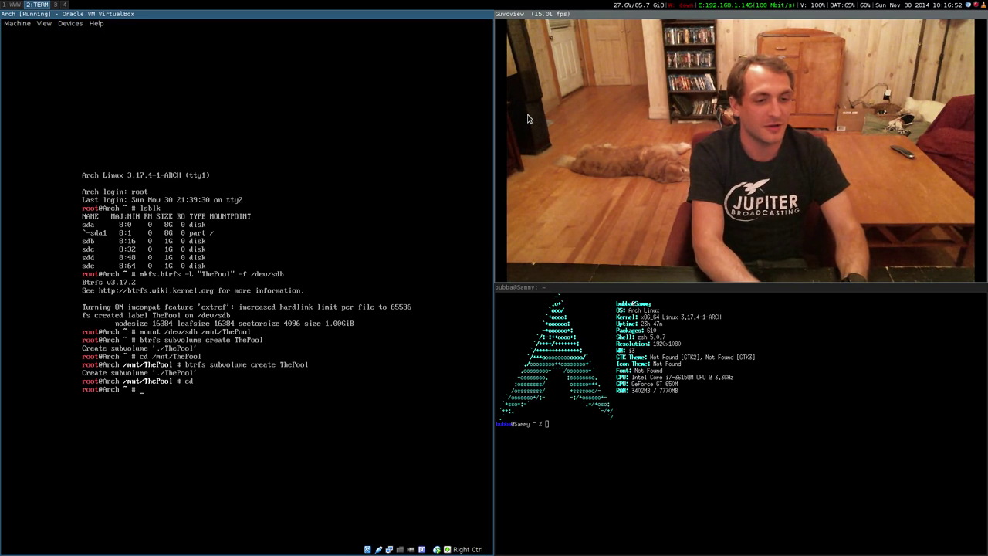
pyautogui.write('umount /mnt/ThePool')
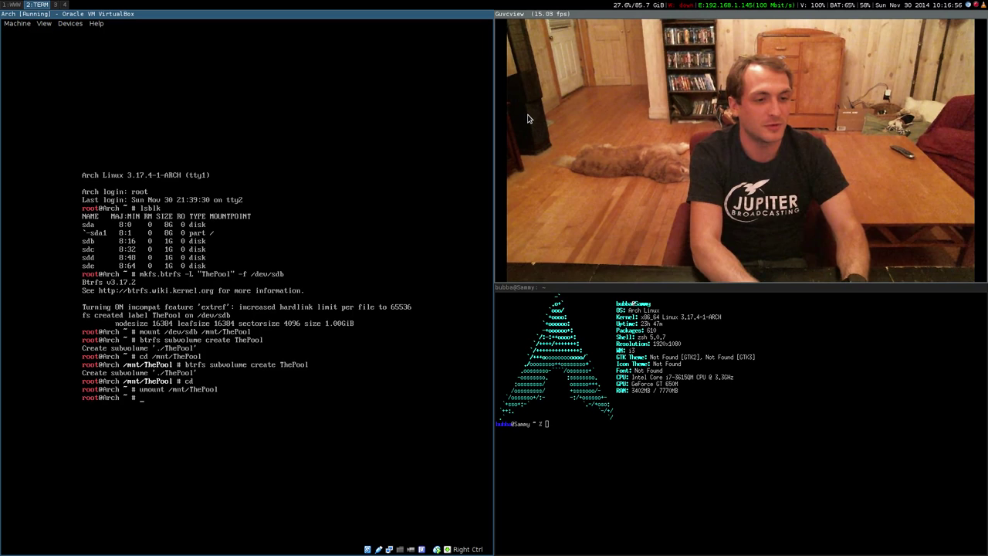
# Mount subvolume ThePool of /dev/sdb at /mnt/ThePool with compress=zlib and autodefrag.
pyautogui.write('mount -o')
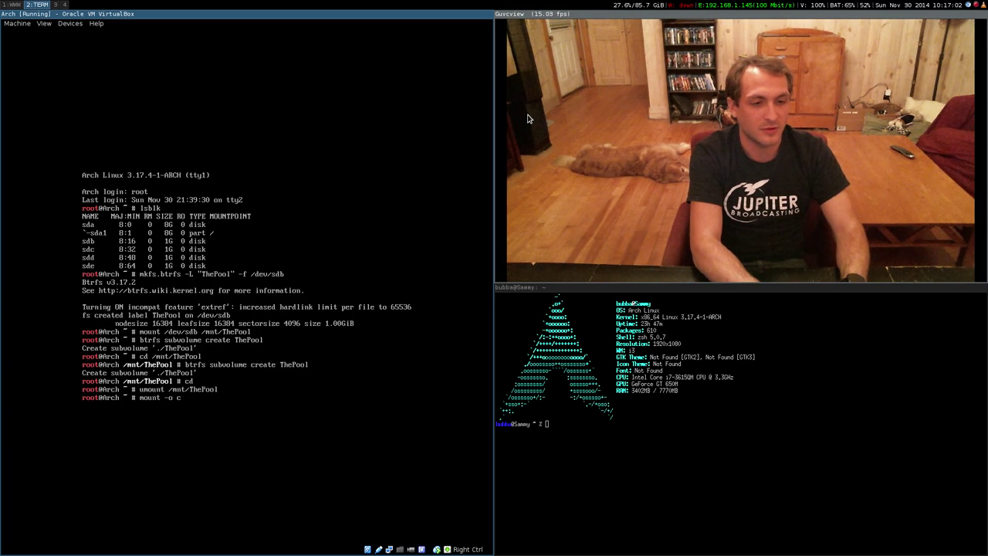
pyautogui.write('compress')
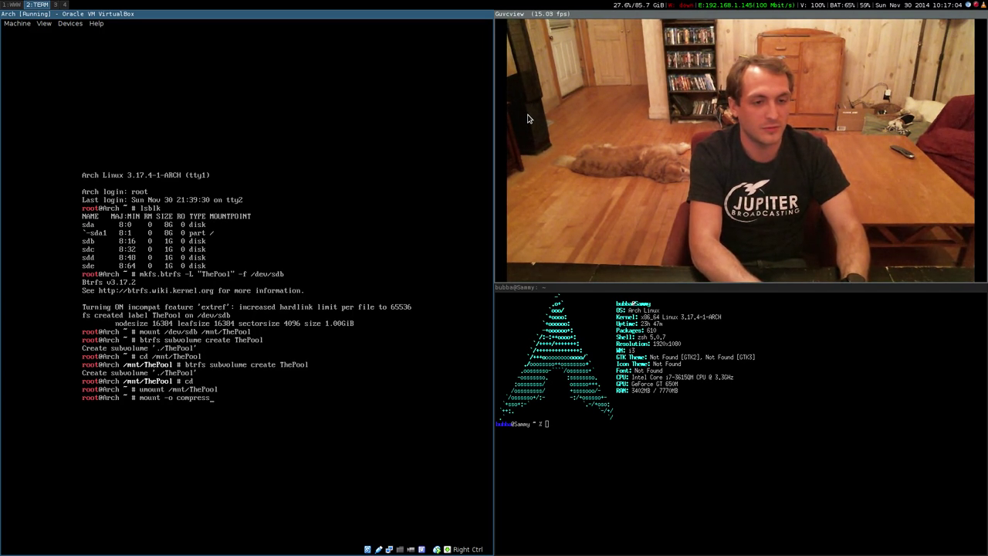
pyautogui.write('zlib,')
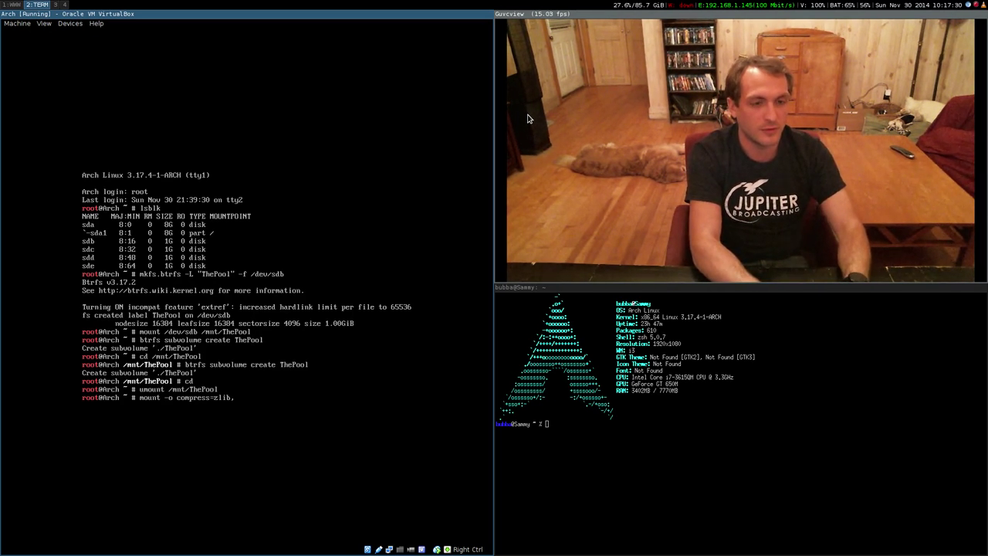
pyautogui.write('subvol=ThePool,')
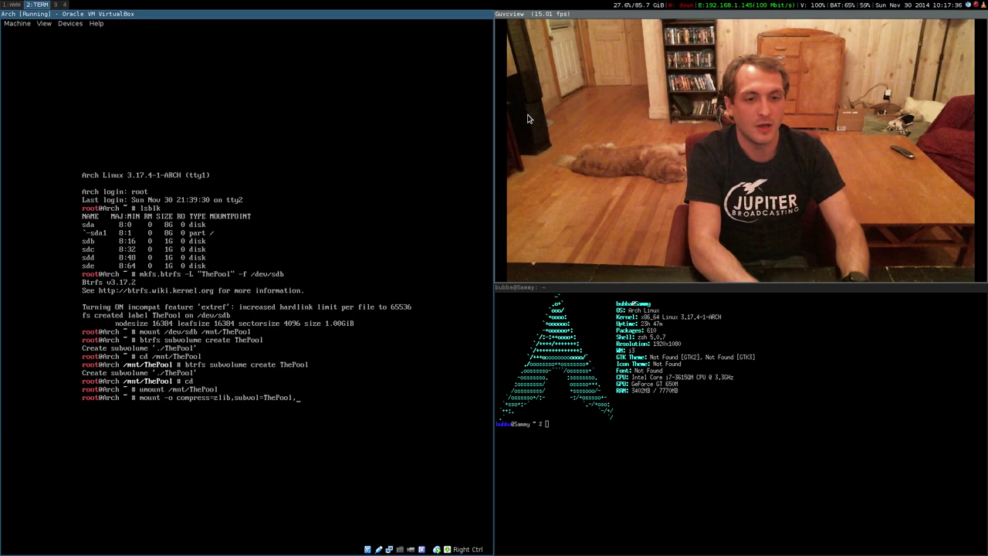
pyautogui.write('a')
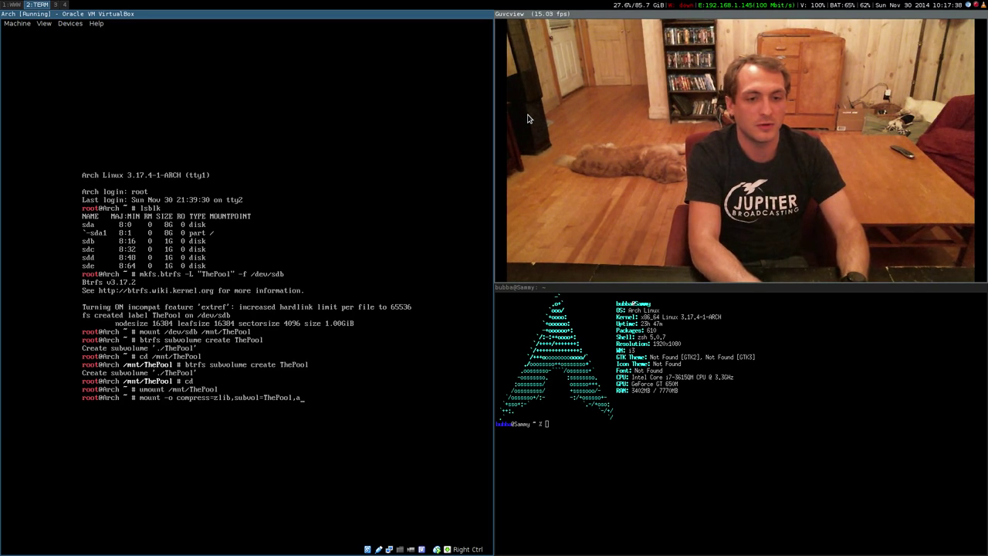
pyautogui.write('utodefrag')
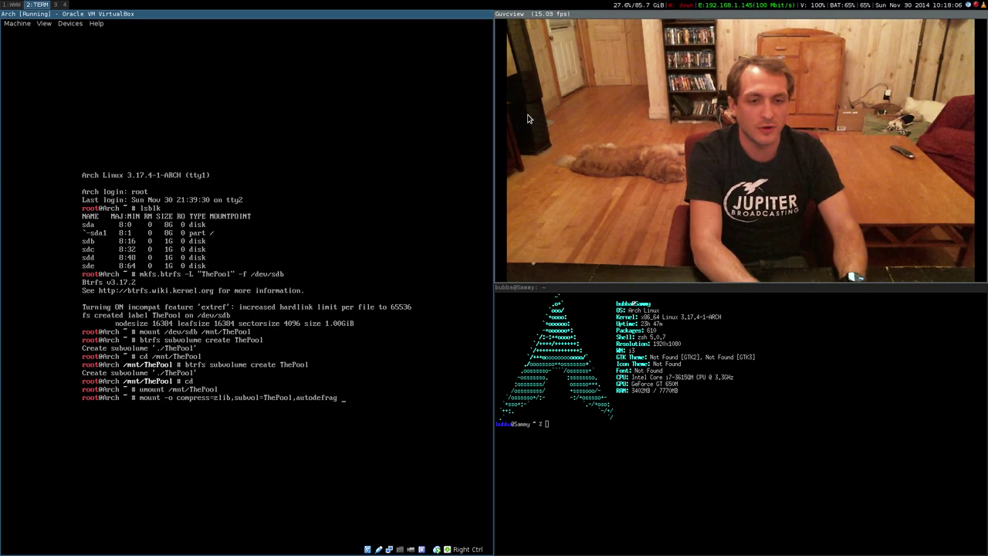
pyautogui.write('/d')
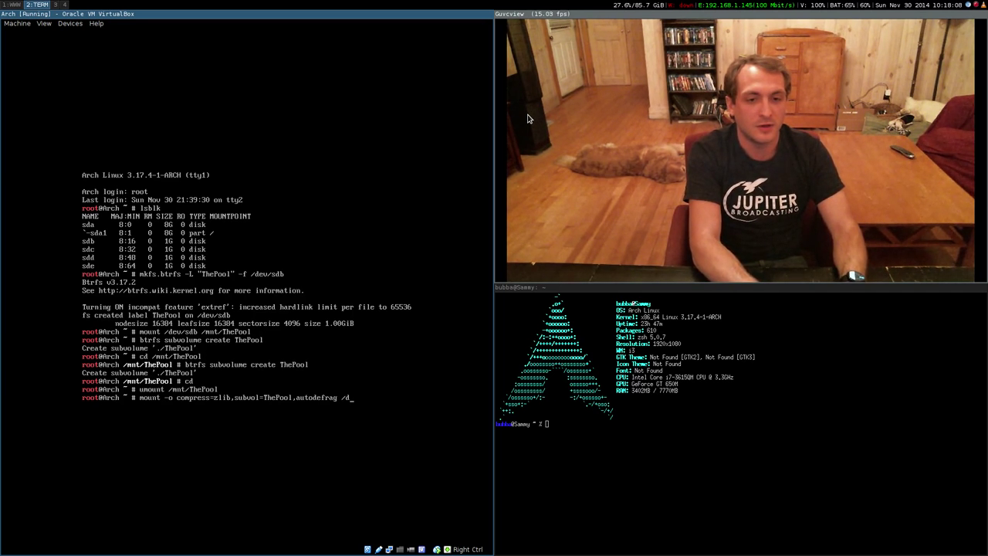
pyautogui.write('ev/sdb /mnt/ThePoo')
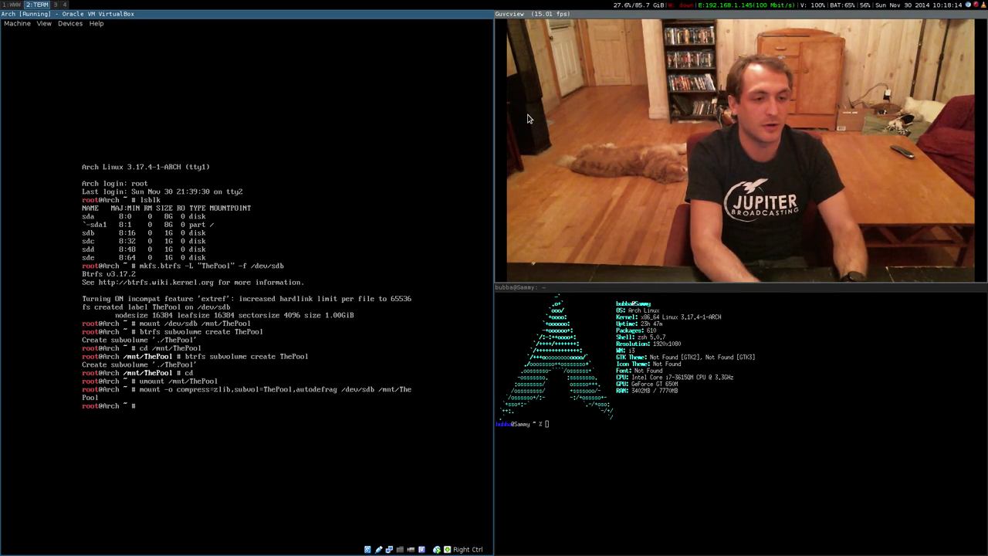
# Check lsblk and btrfs filesystem show to confirm the pool holds a single device.
pyautogui.write('lsblk')
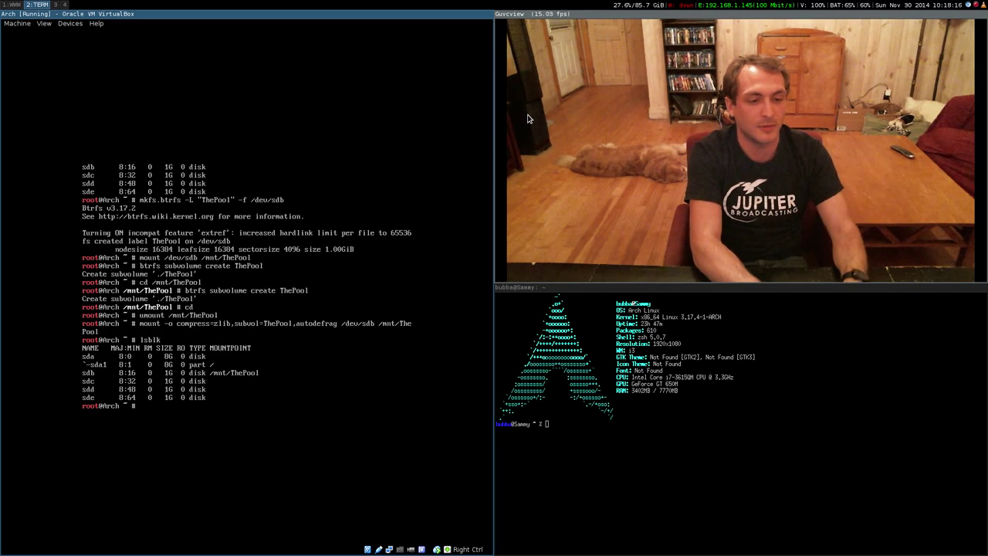
pyautogui.write('btyr')
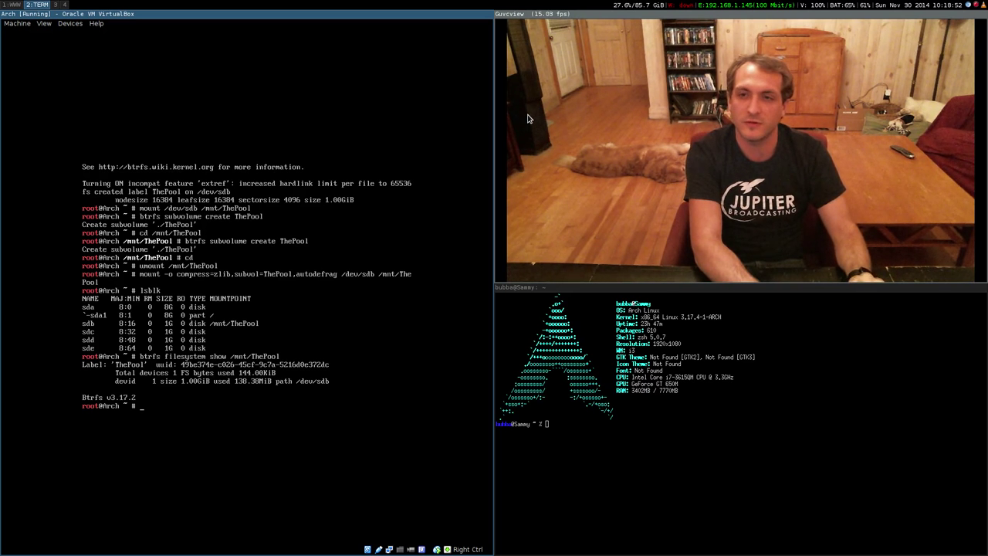
# Force-add /dev/sdc to /mnt/ThePool over its ext4 signature and list the pool's two devices.
pyautogui.write('b')
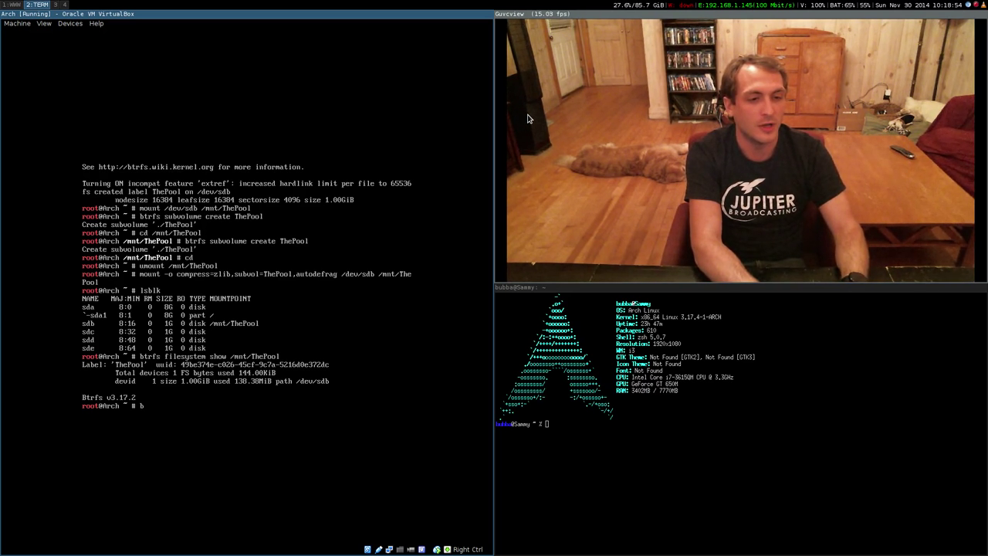
pyautogui.write('trfs devu')
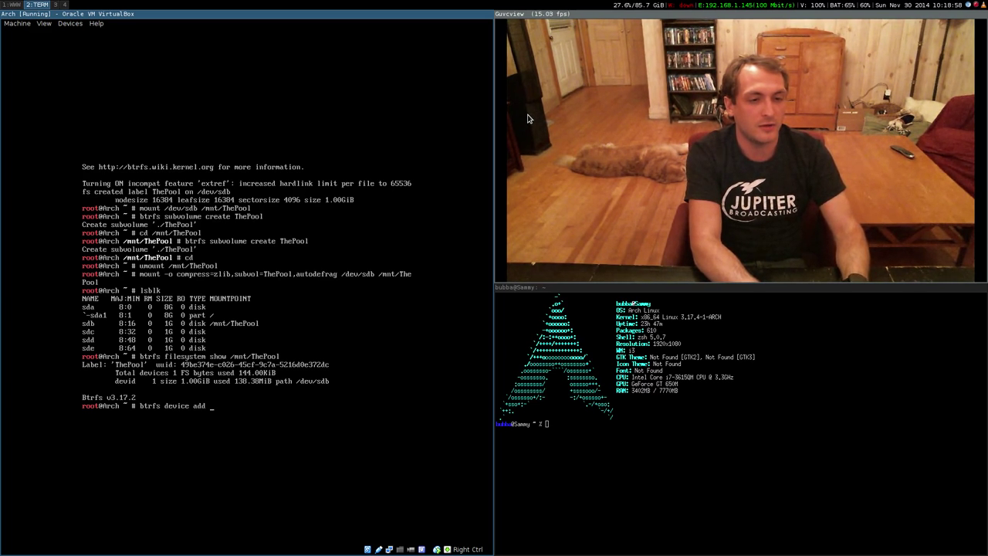
pyautogui.write('/dev/sdc /mnt/ThePool')
pyautogui.write('btrfs filesystem show /mnt/ThePool')
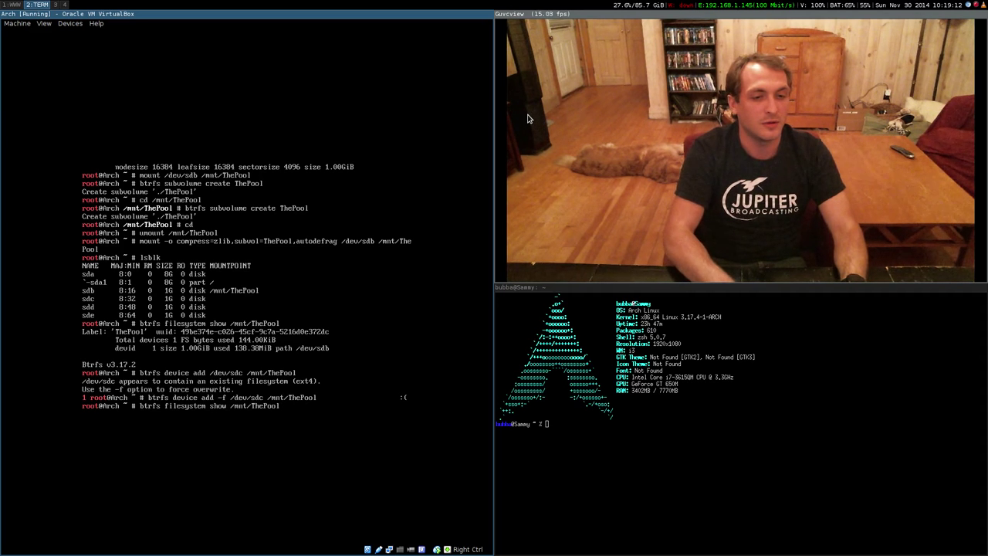
pyautogui.press('Return')
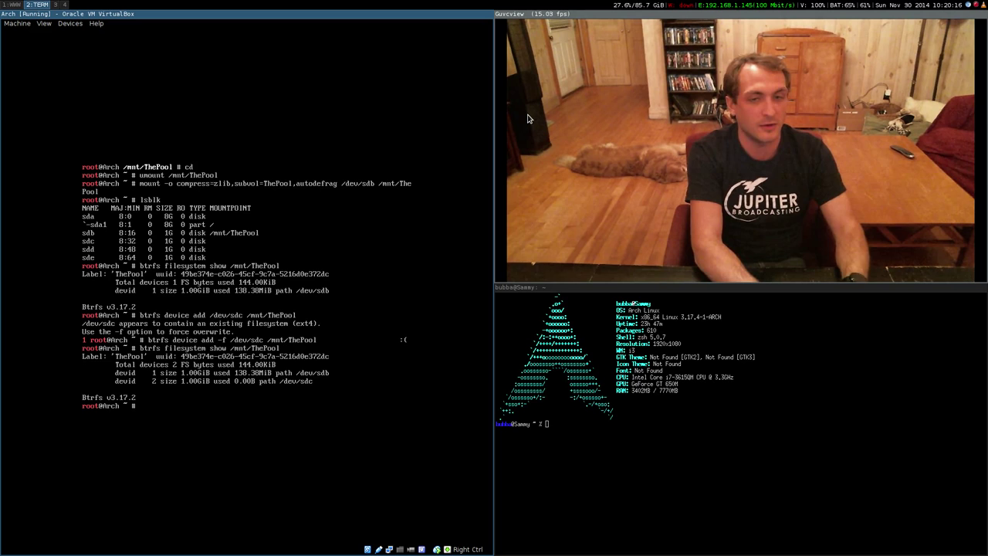
# Report /mnt/ThePool space allocation with btrfs filesystem df, showing single data and DUP metadata.
pyautogui.write('btrfs filesystem df /')
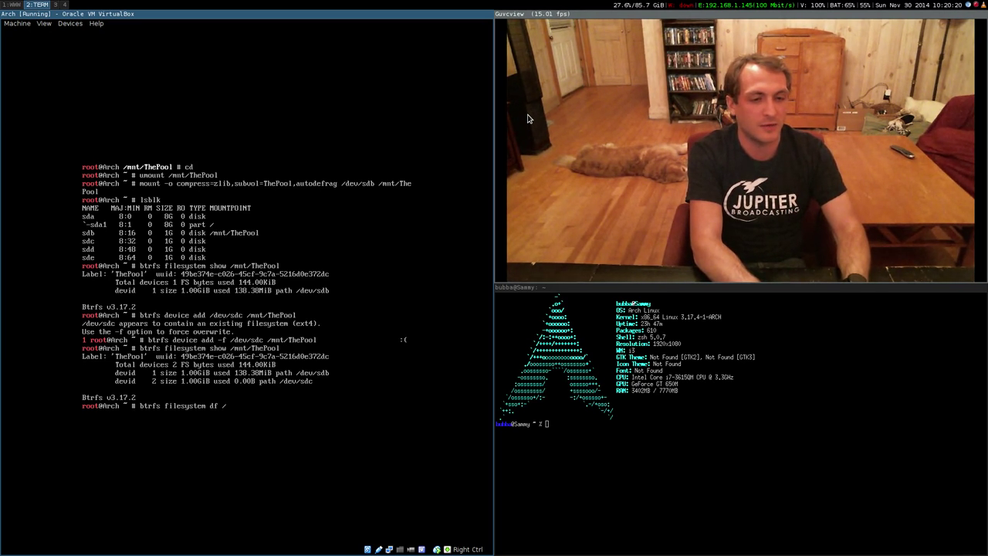
pyautogui.press('Return')
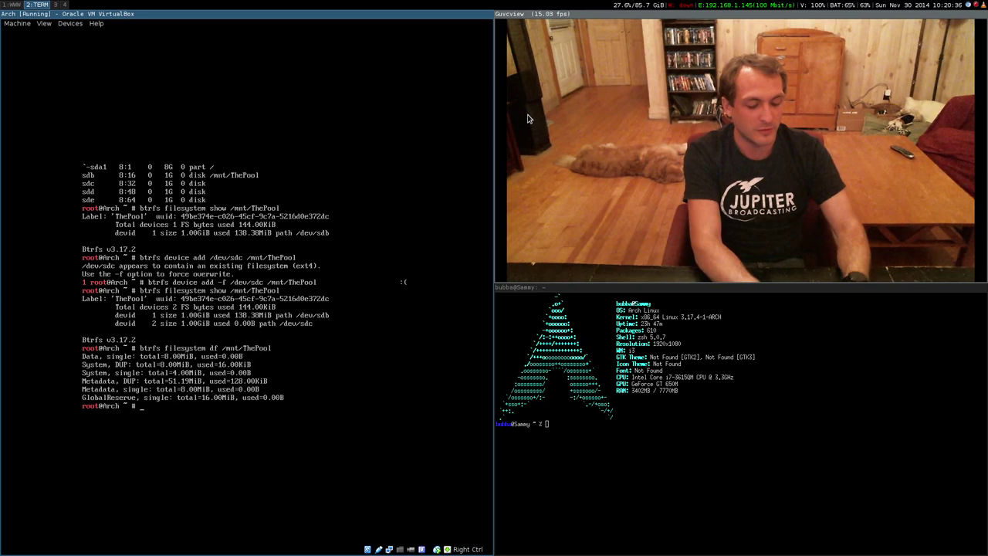
pyautogui.write('btr')
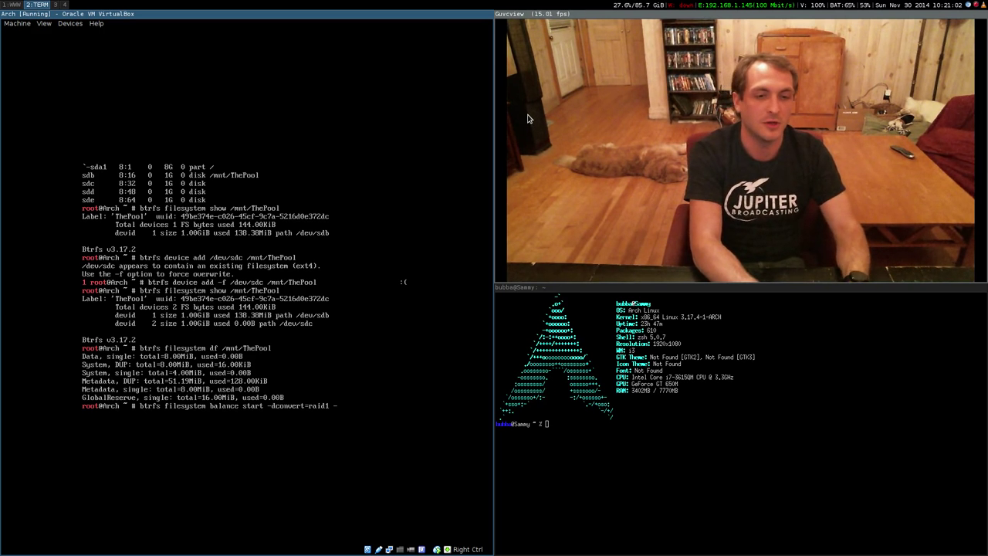
# Balance /mnt/ThePool with -dconvert=raid1 -mconvert=raid1 and confirm RAID1 profiles.
pyautogui.write('-mconve')
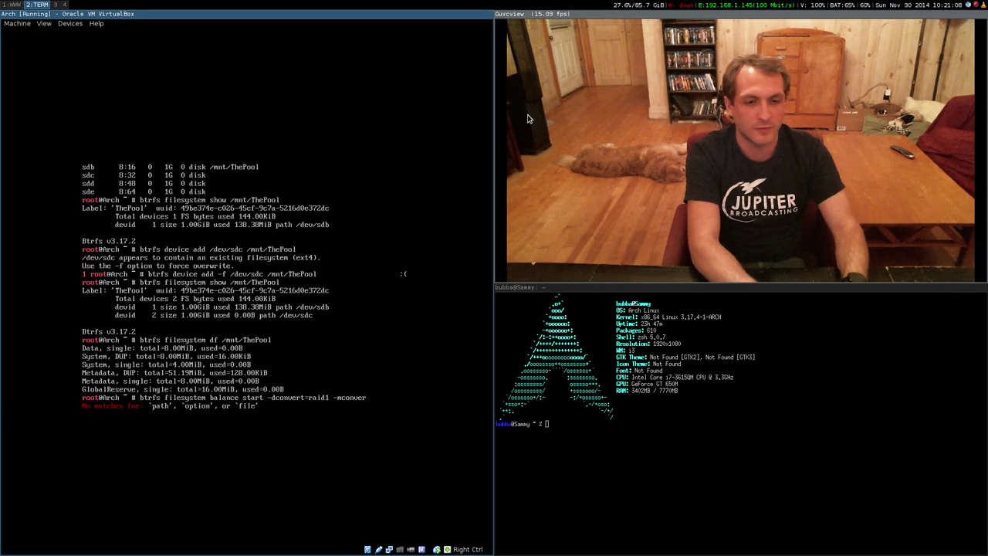
pyautogui.write('raid1 /mnt/ThePool')
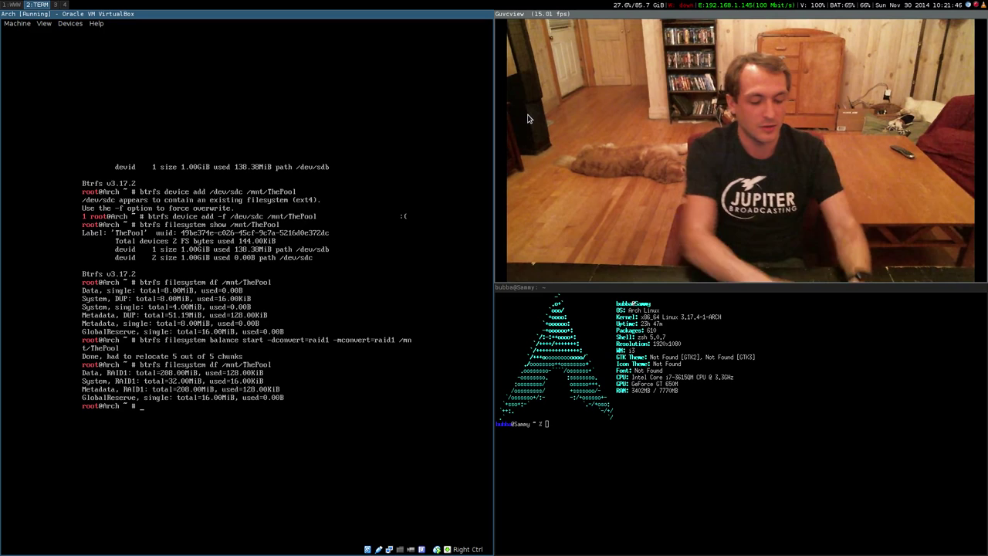
# Add /dev/sdd (forced) and /dev/sde to the /mnt/ThePool filesystem.
pyautogui.write('btrfs device add /')
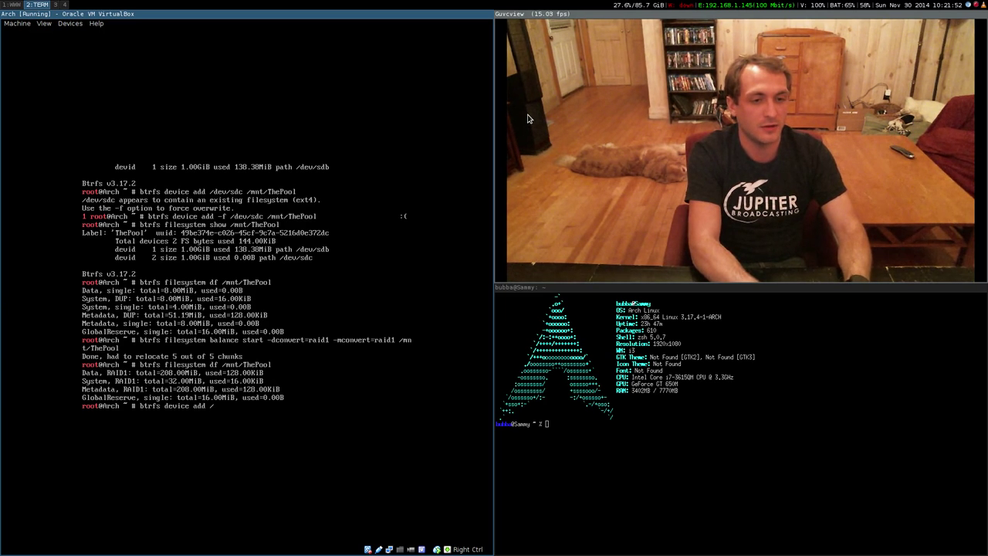
pyautogui.write('dev/sdd /mnt/ThePool')
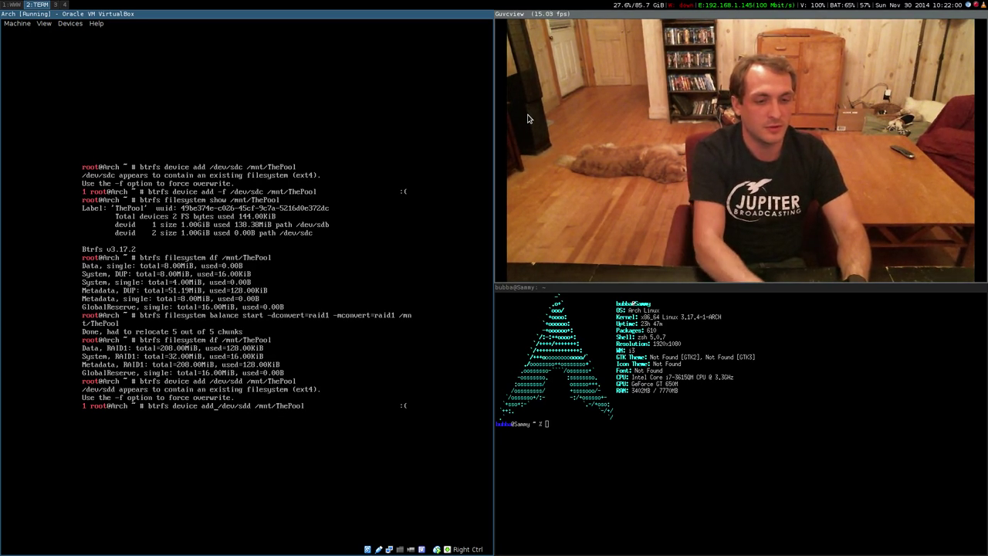
pyautogui.write('btrfs device add -f /dev/sdd /mnt/ThePool')
pyautogui.write('btrfs device add -f /dev/sde /mnt/ThePool')
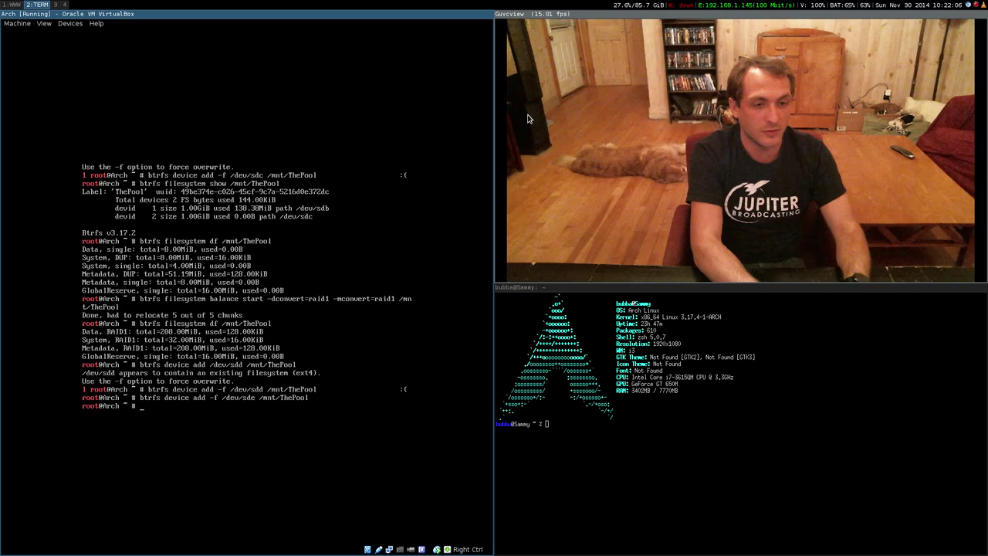
# Show /mnt/ThePool so the filesystem lists four devices.
pyautogui.write('btrfs filesystem show /mn')
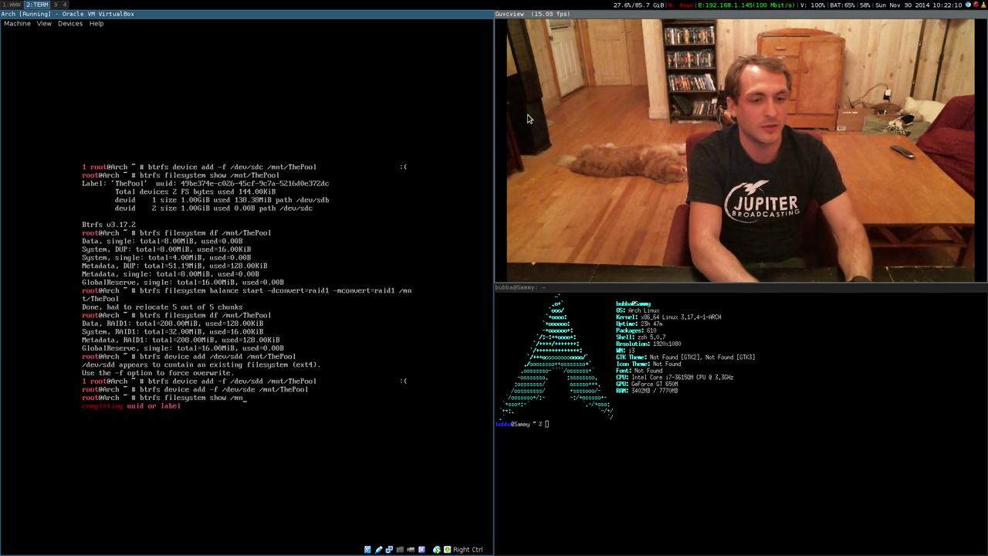
pyautogui.write('t/ThePool')
pyautogui.write('btrfs filesystem')
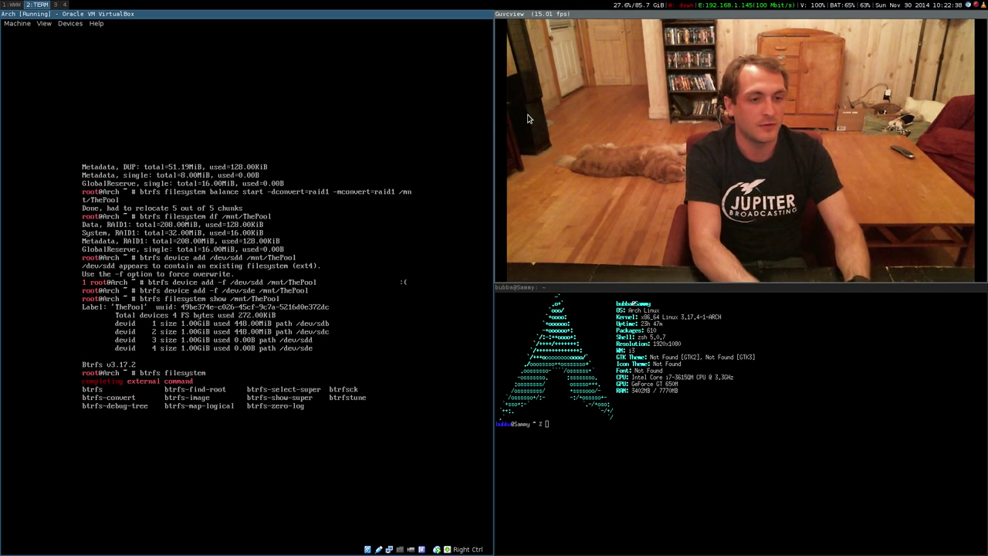
# Balance /mnt/ThePool with -dconvert=raid10 -mconvert=raid10 and show the four-device RAID10 pool.
pyautogui.write('balance start -d')
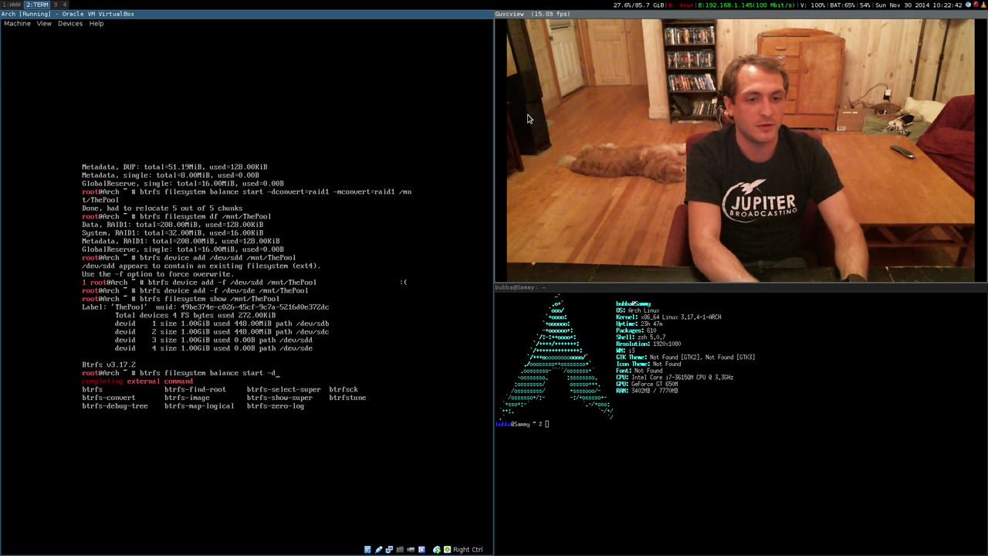
pyautogui.write('convert=raid10')
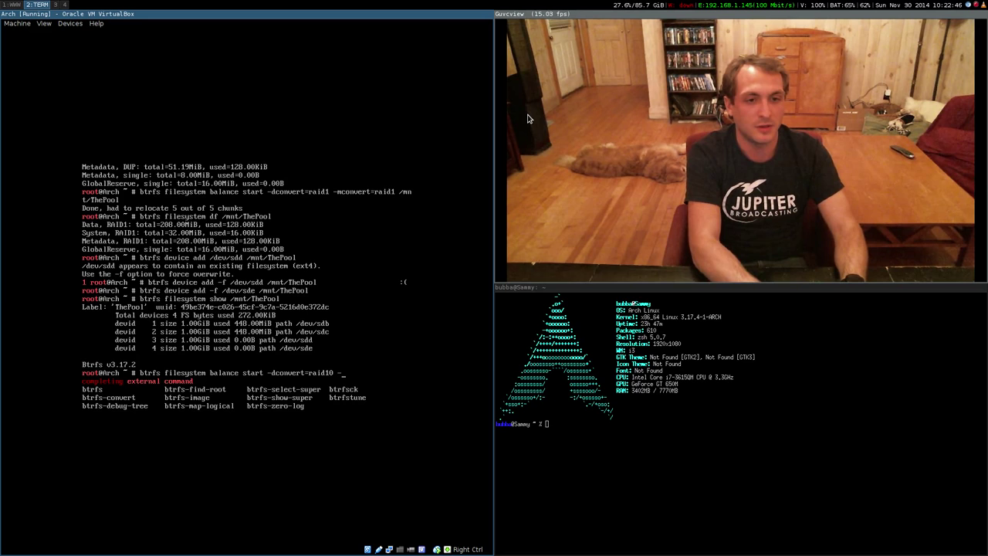
pyautogui.write('-mconvert=')
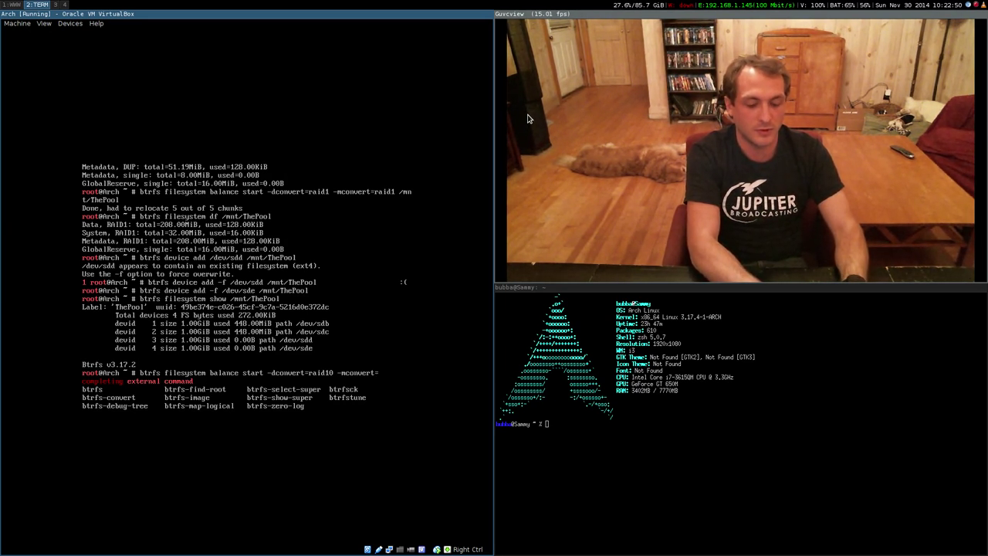
pyautogui.write('raid10 /mnt/ThePool')
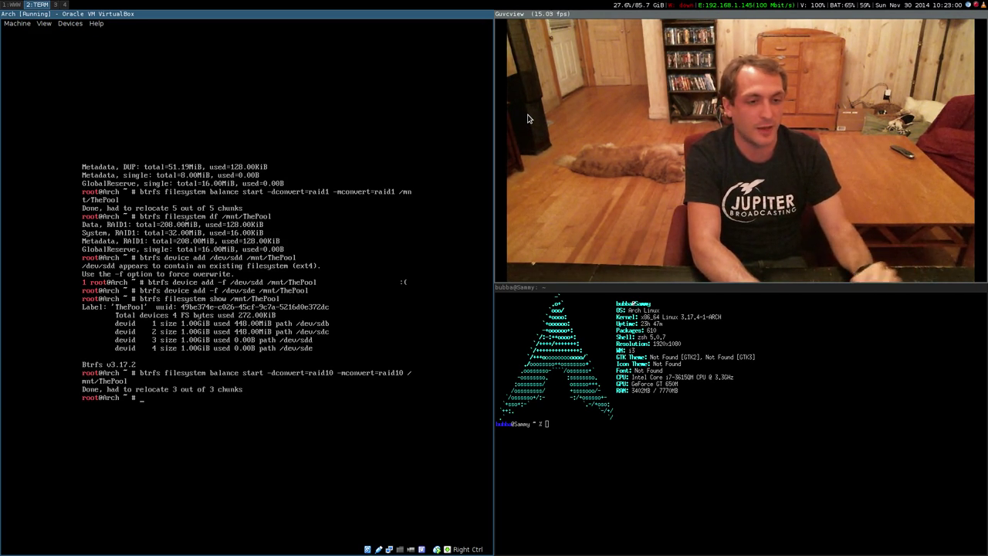
pyautogui.write('btrfs filesystem show /mnt/ThePool')
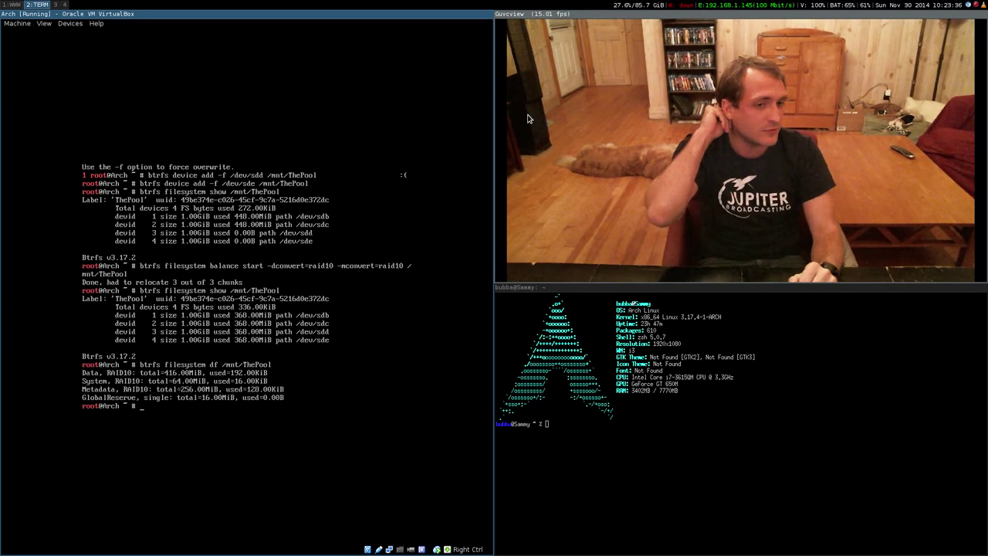
# Run a plain btrfs filesystem balance start on /mnt/ThePool, relocating 3 of 3 chunks.
pyautogui.write('btrfs filesystem')
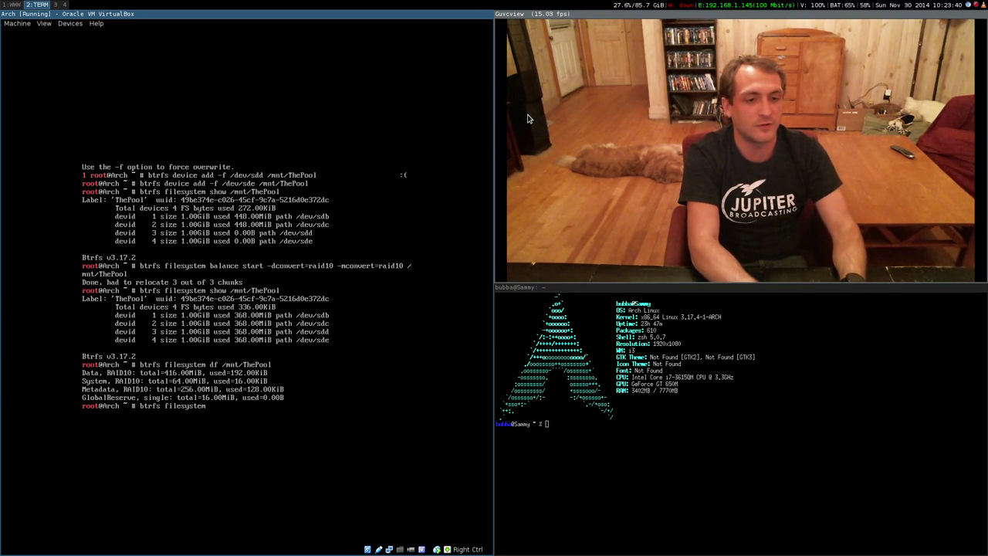
pyautogui.write('balance')
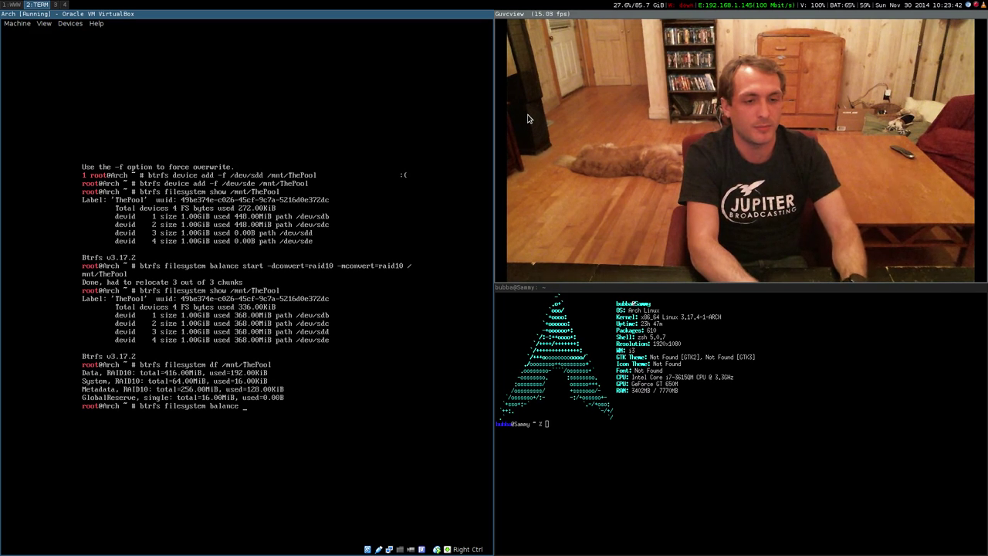
pyautogui.write('start /')
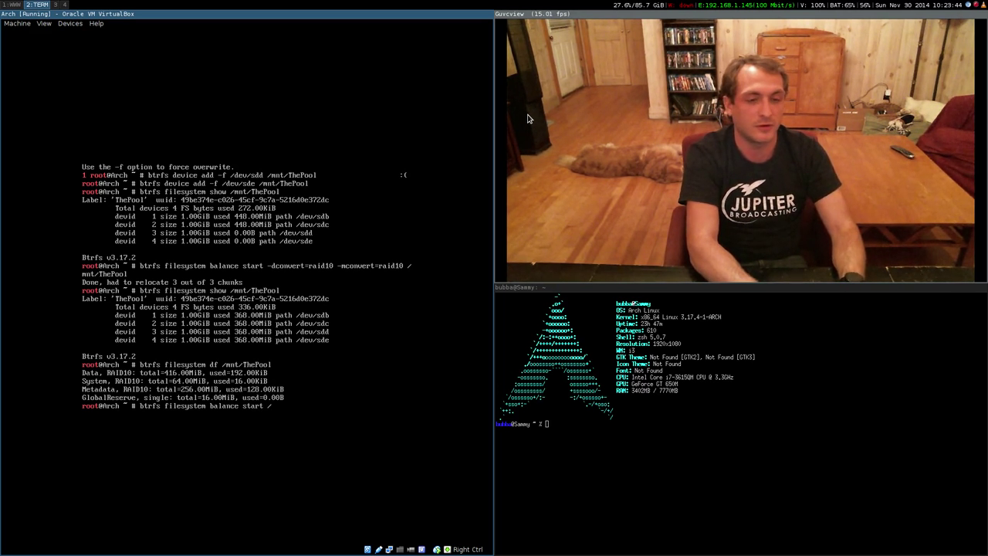
pyautogui.write('mnt/ThePool')
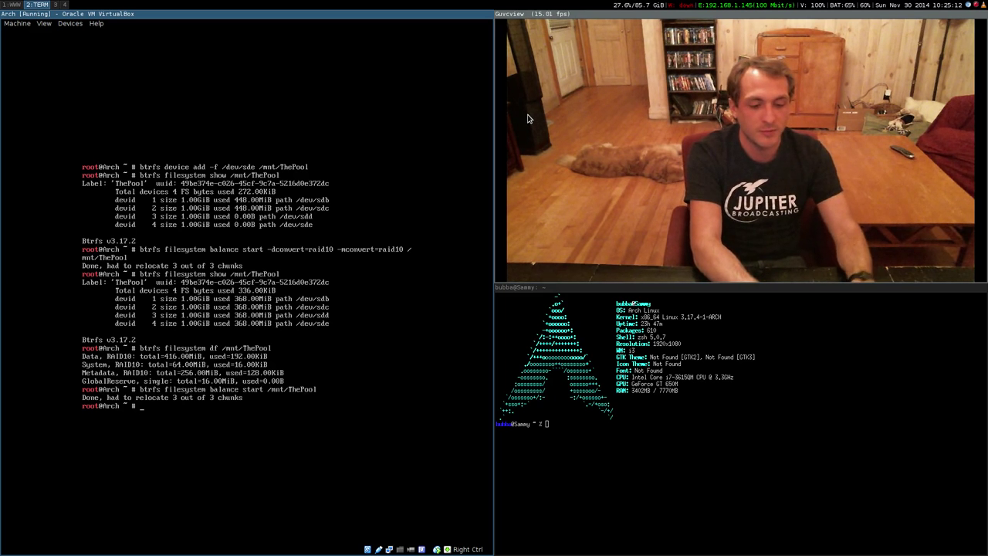
pyautogui.write('btrfs scrub start /mnt/ThePool/')
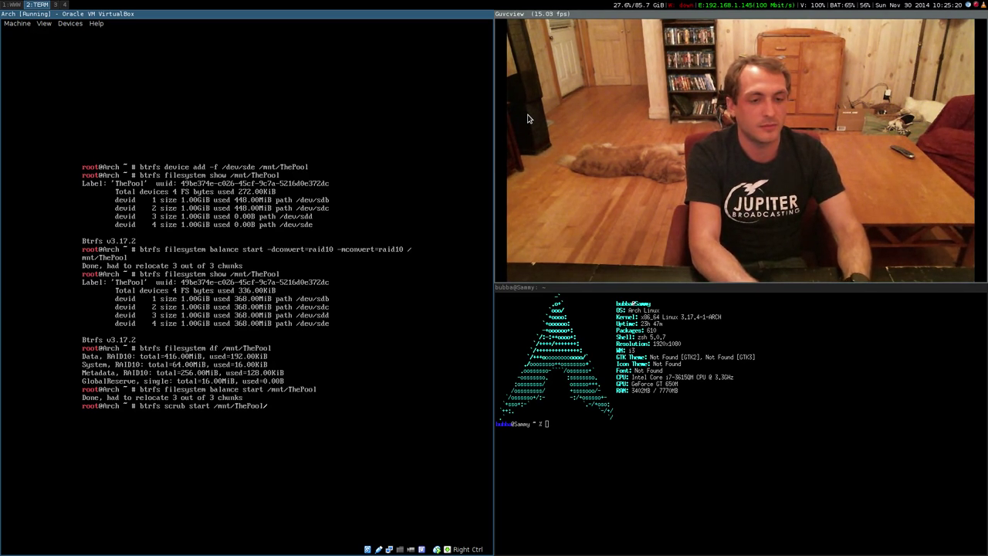
# Start a scrub of /mnt/ThePool and check its status reports 0 errors.
pyautogui.press('Return')
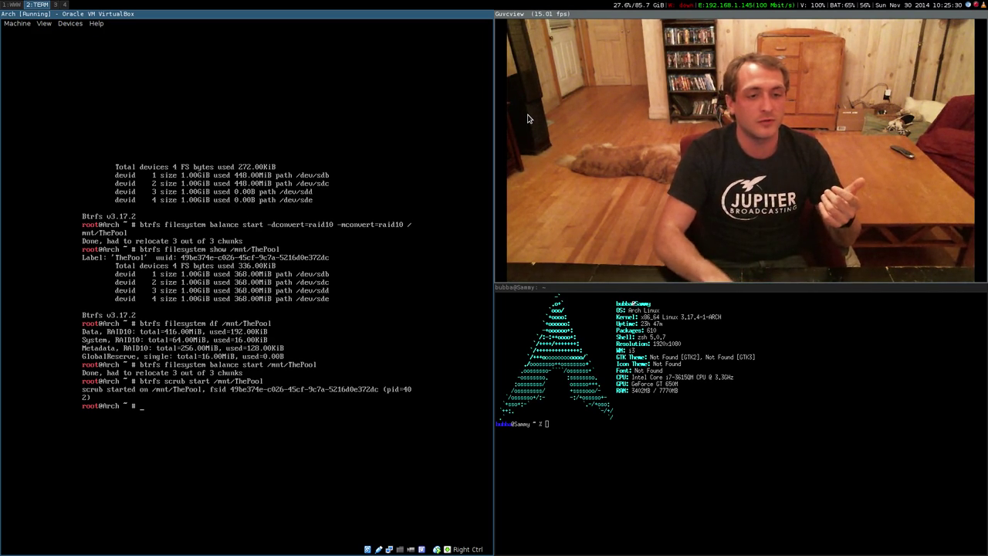
pyautogui.write('btrfs scrub st_/mnt/ThePool')
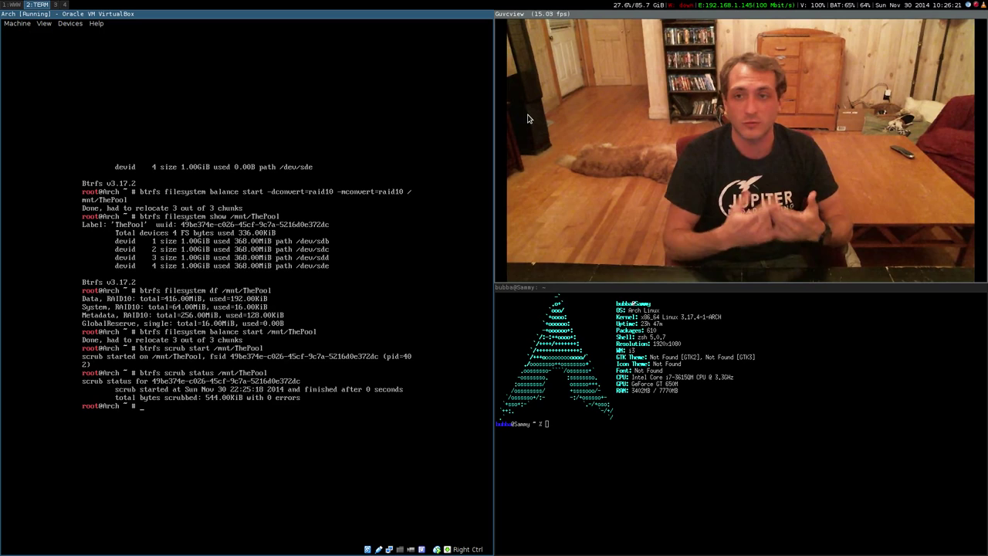
# Run a btrfs filesystem defragment on /mnt/ThePool that fails on the stray 'start' argument, then retype it corrected.
pyautogui.write('btr')
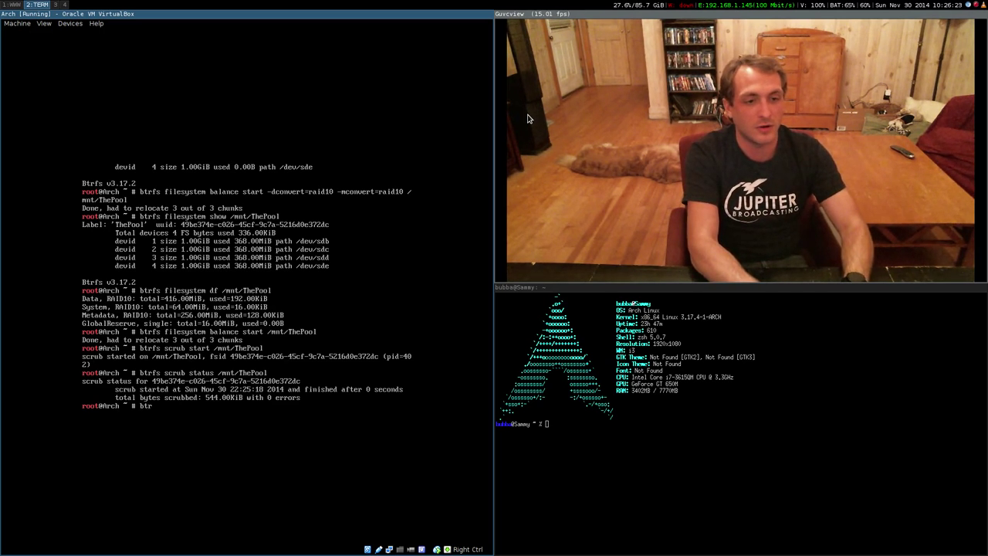
pyautogui.write('btrfs filesystem defragment')
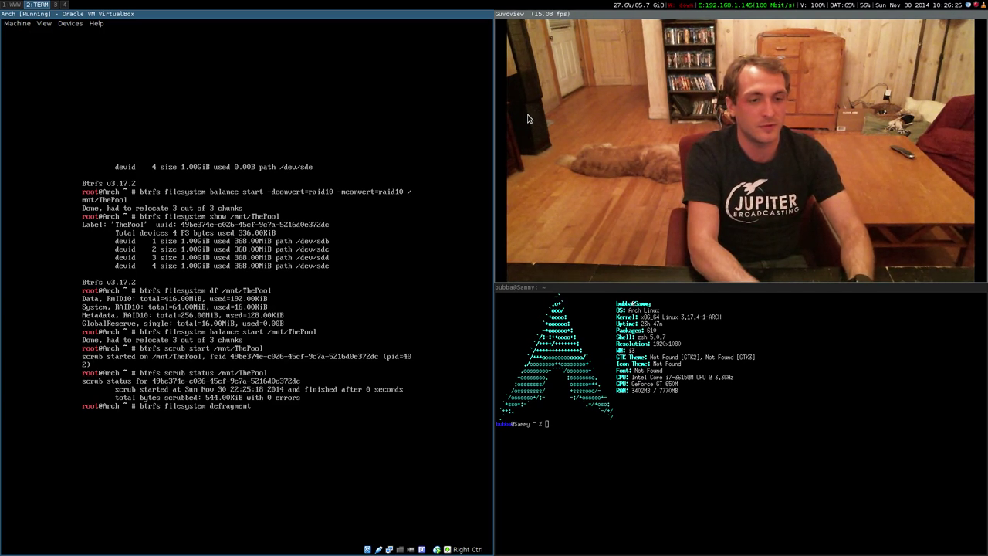
pyautogui.write('/mnt/')
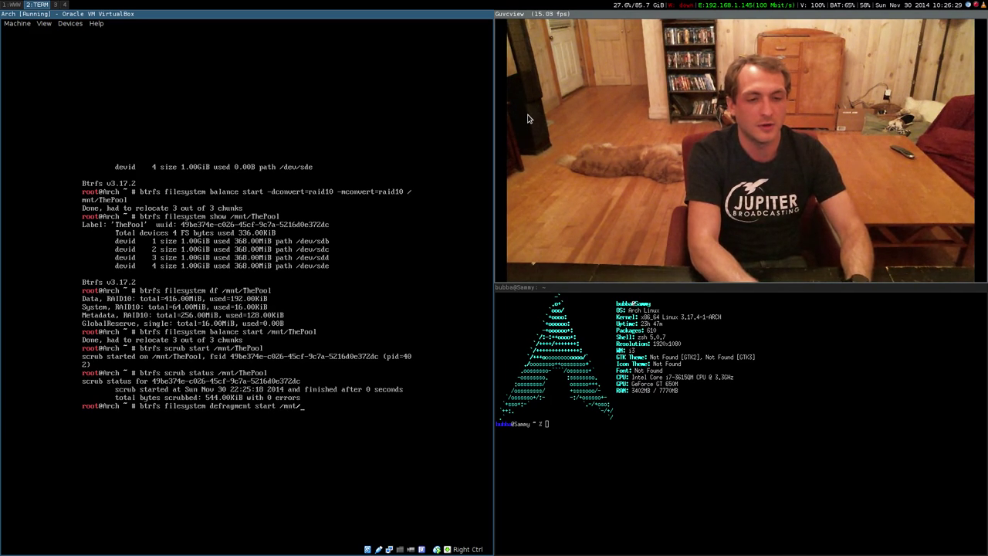
pyautogui.press('Return')
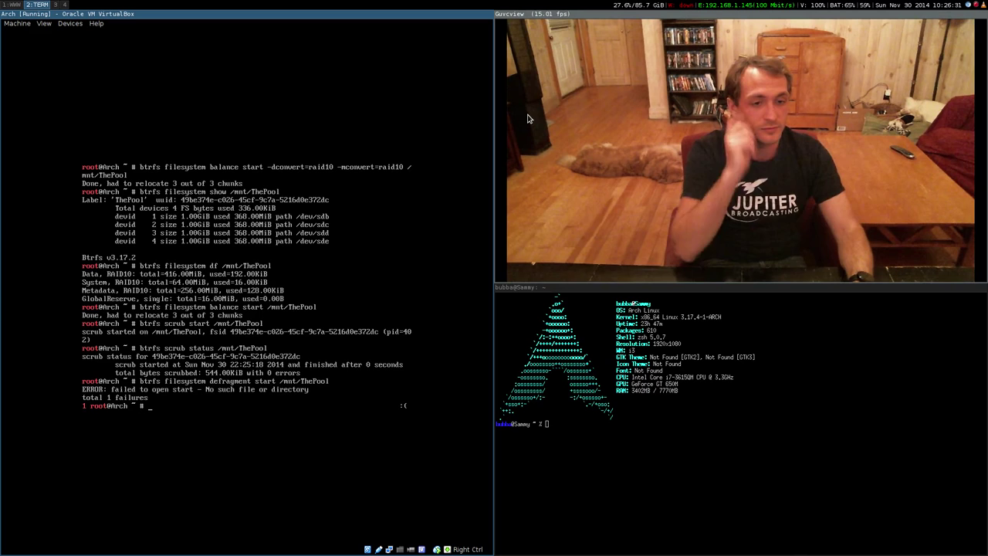
pyautogui.write('btrfs filesystem defragment start /mnt/ThePool')
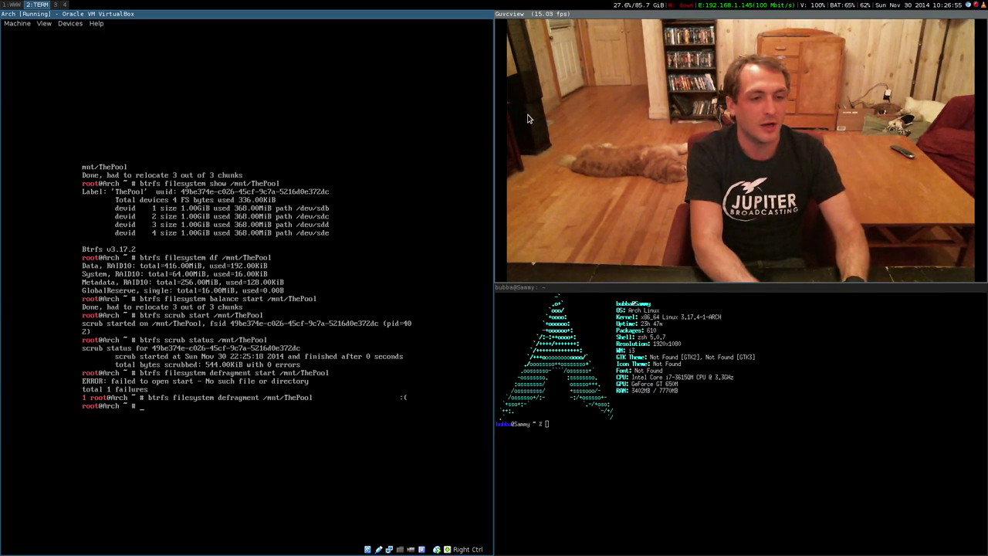
# Change into /mnt/ThePool and create a 1G test.txt there with truncate.
pyautogui.write('cd /mnt/ThePool')
pyautogui.write('truncate -s 1G')
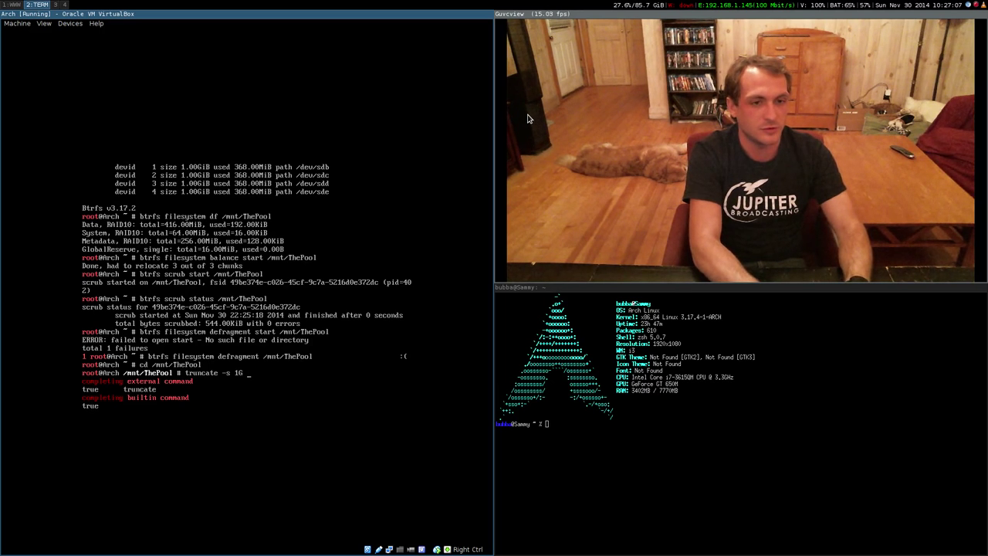
pyautogui.write('test.txt')
pyautogui.write('ls -lah')
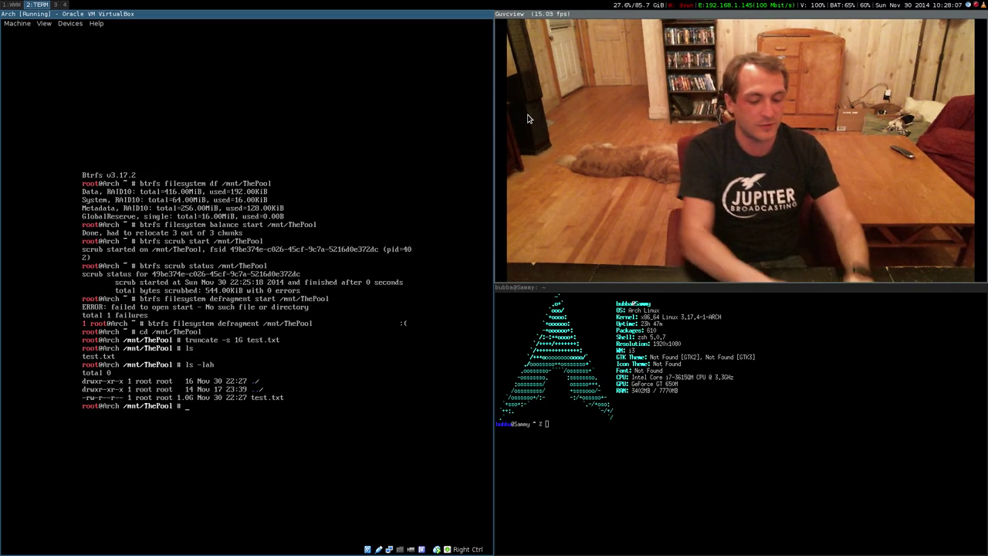
# Compose a cp --reflink command duplicating test.txt under a new name in ThePool.
pyautogui.write('cp')
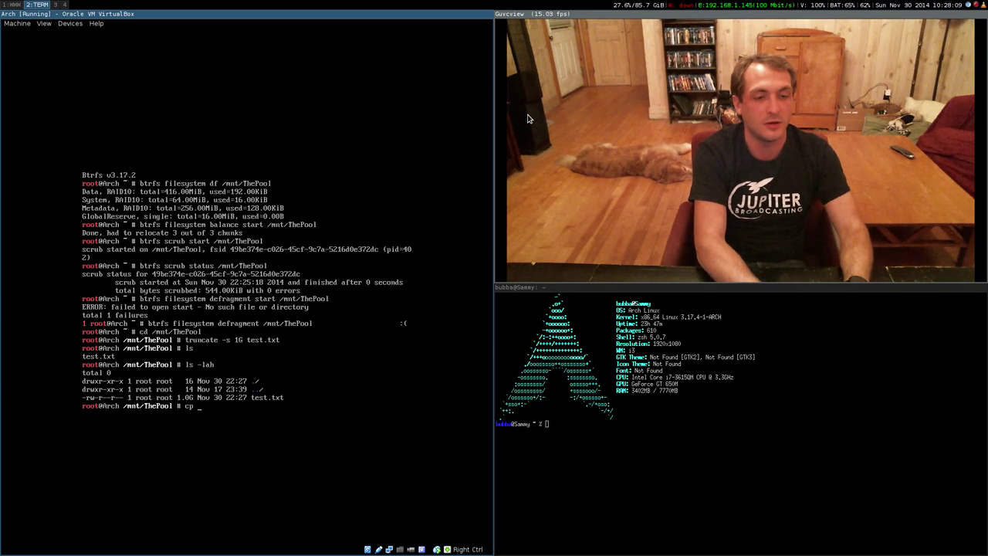
pyautogui.write('--reflink=')
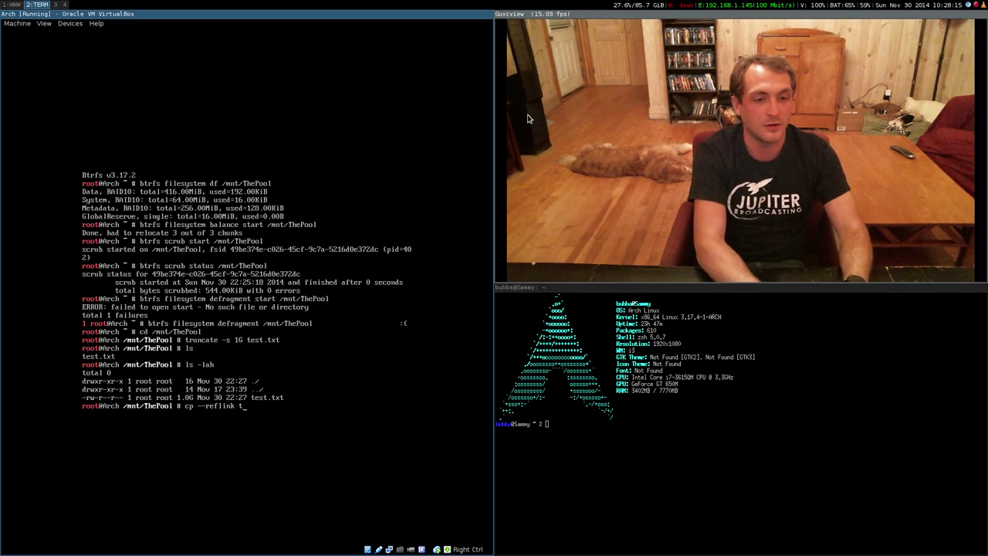
pyautogui.write('est.txt test.txt')
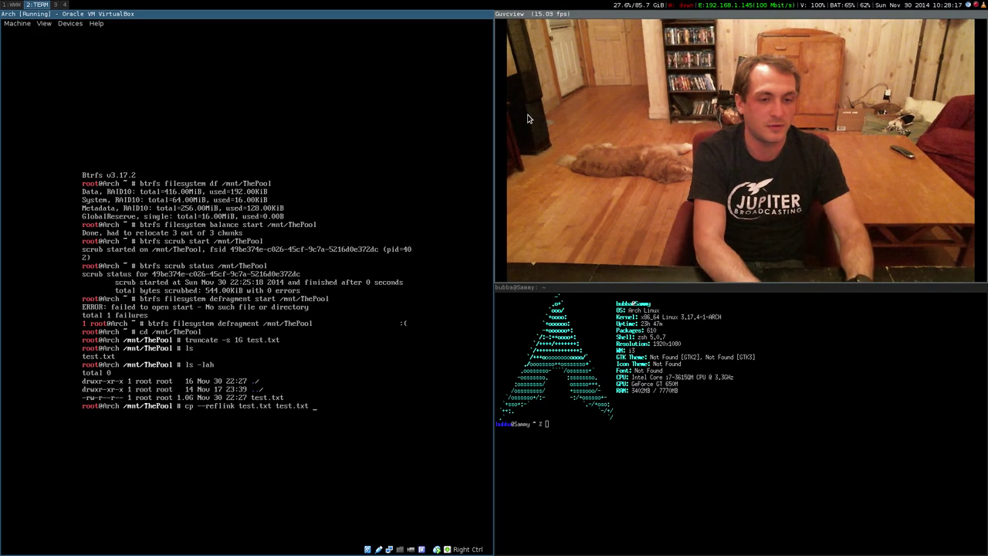